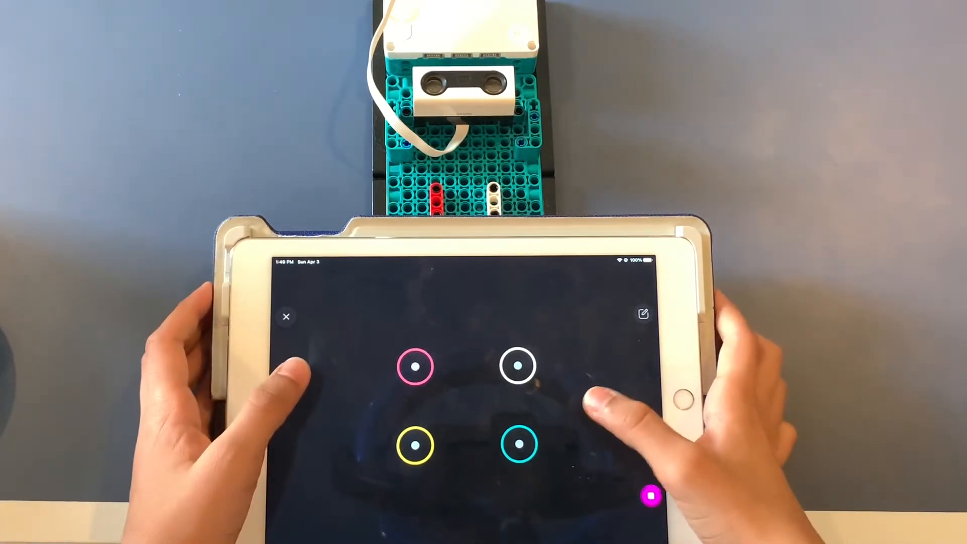
pyautogui.click(518, 451)
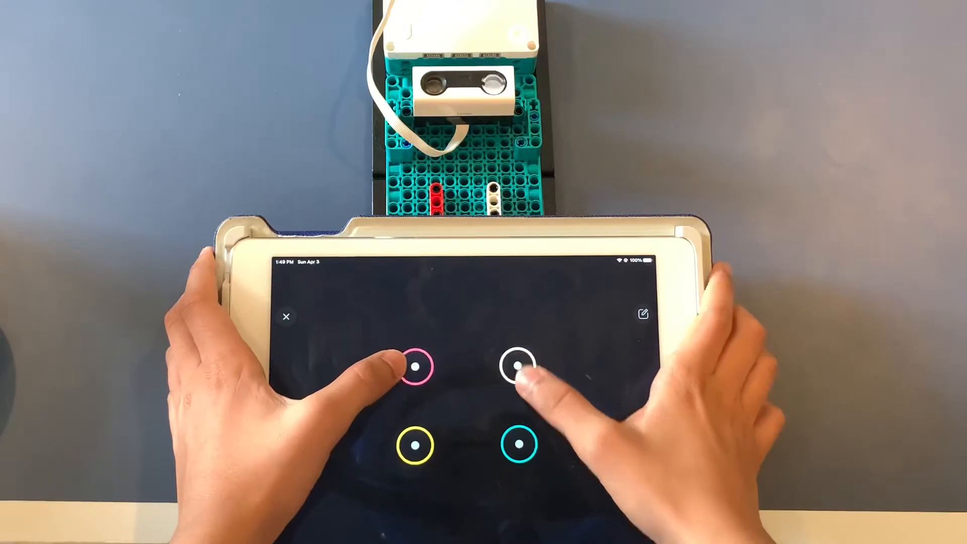
pyautogui.click(517, 457)
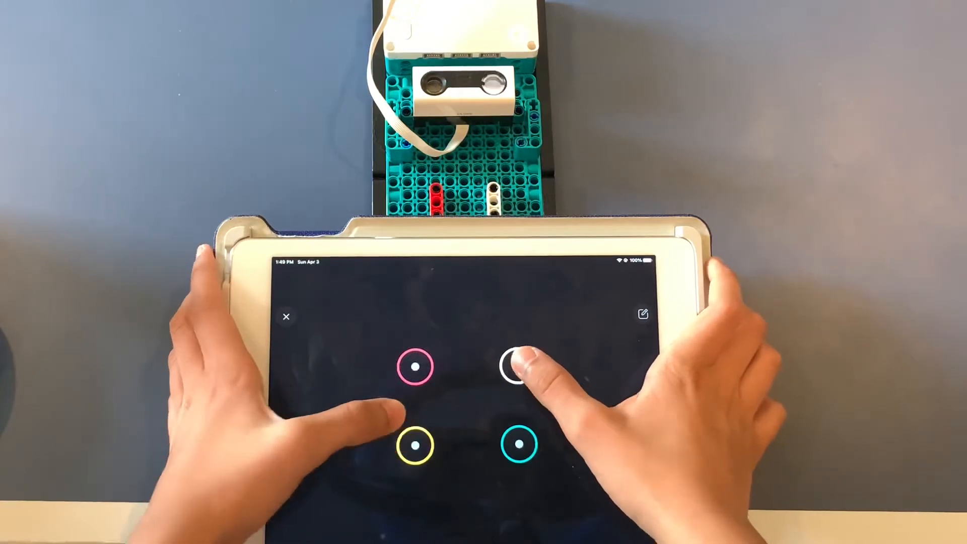
pyautogui.click(515, 367)
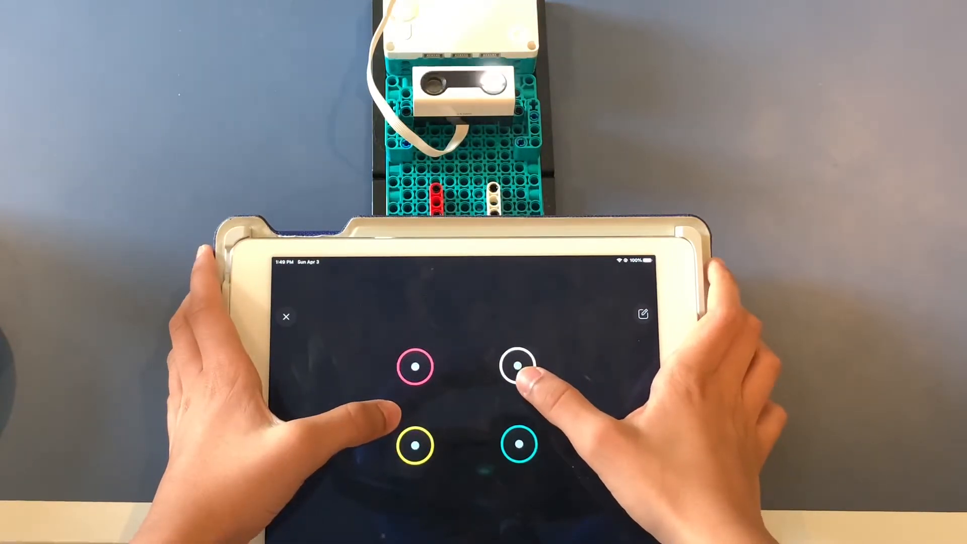